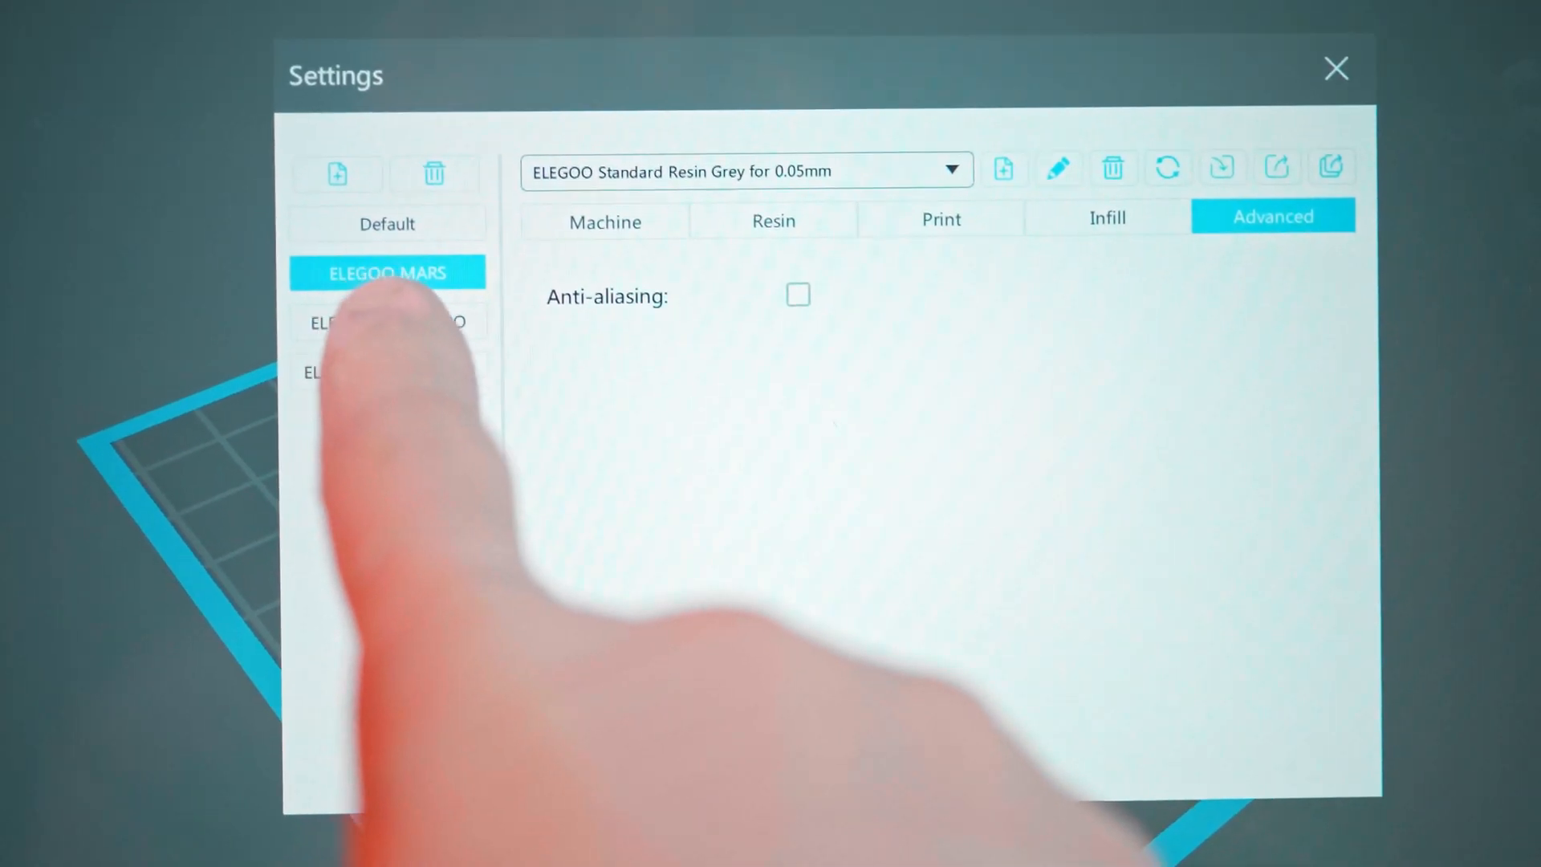
# Step: Select the ELEGOO MARS PRO profile in Advanced settings to view its Anti-aliasing checkbox
pyautogui.click(395, 327)
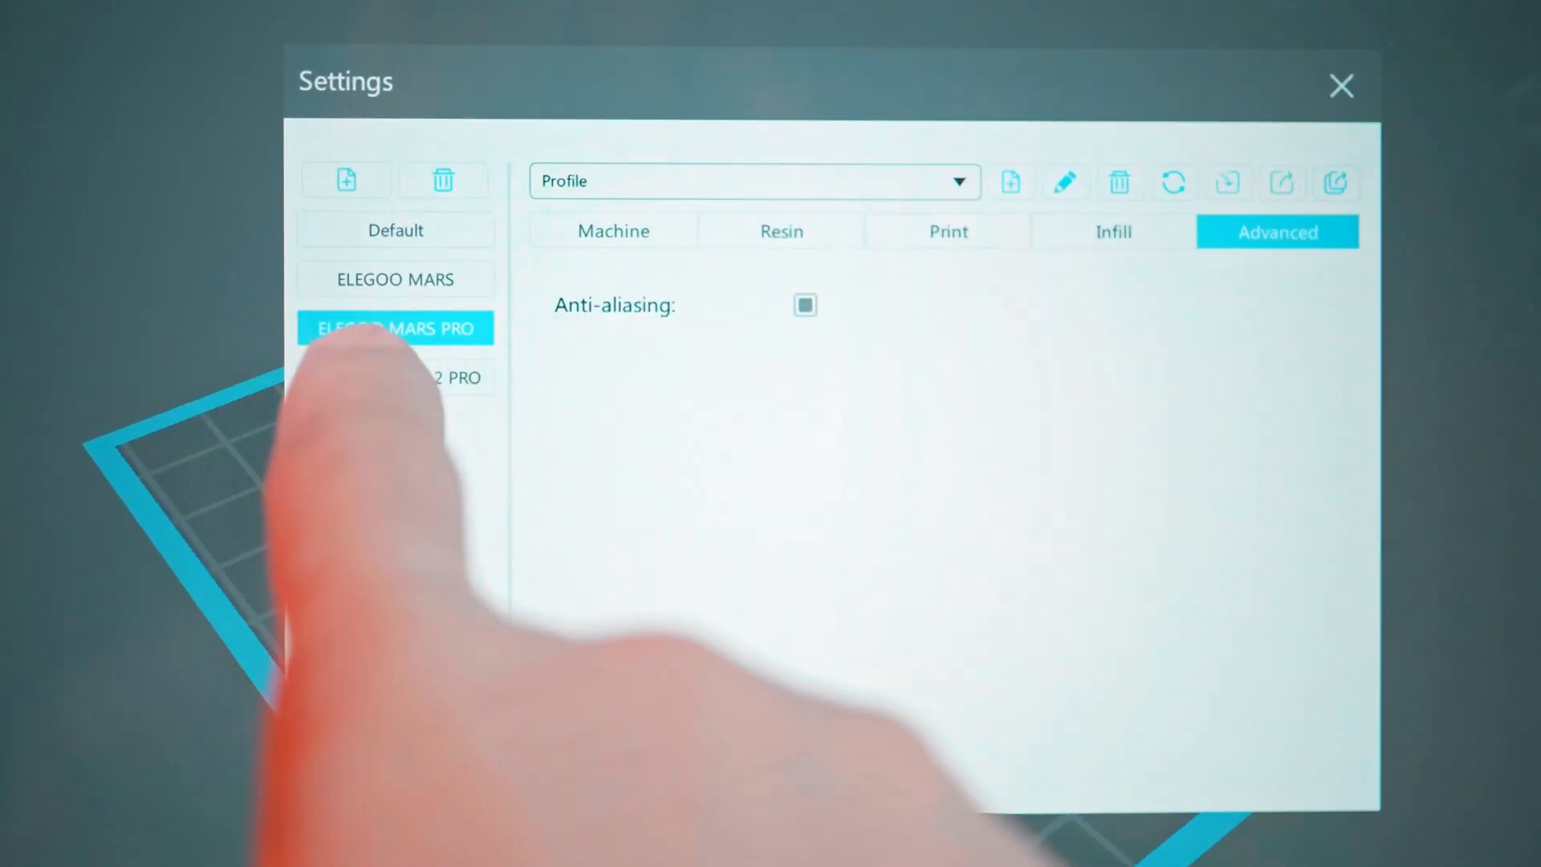
pyautogui.click(394, 378)
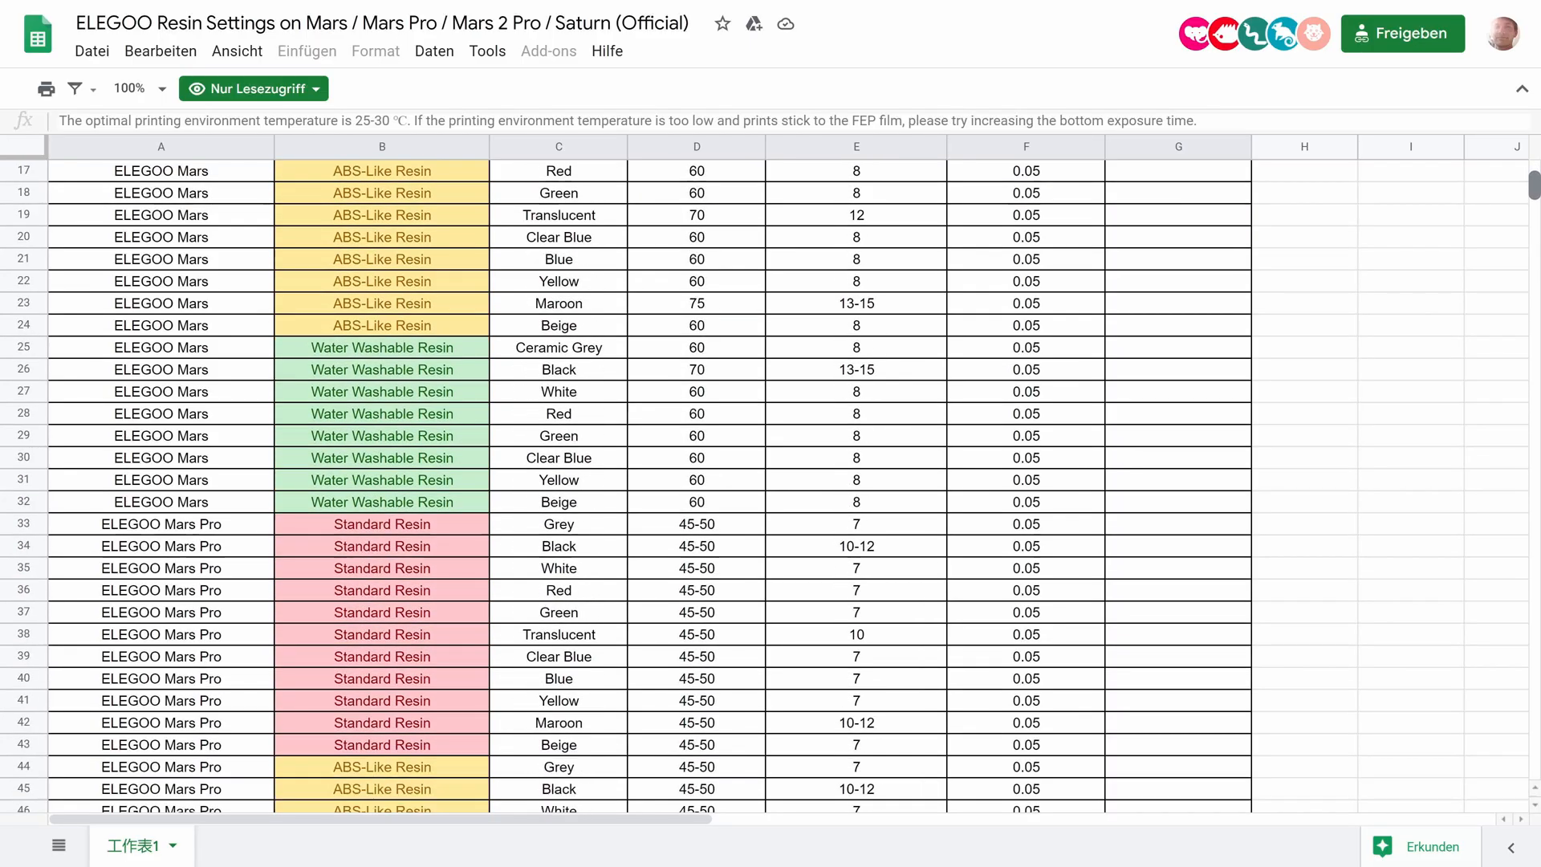
# Step: Scroll the Elegoo resin spreadsheet down to the Mars 2 Pro and Saturn exposure rows
pyautogui.scroll(-3)
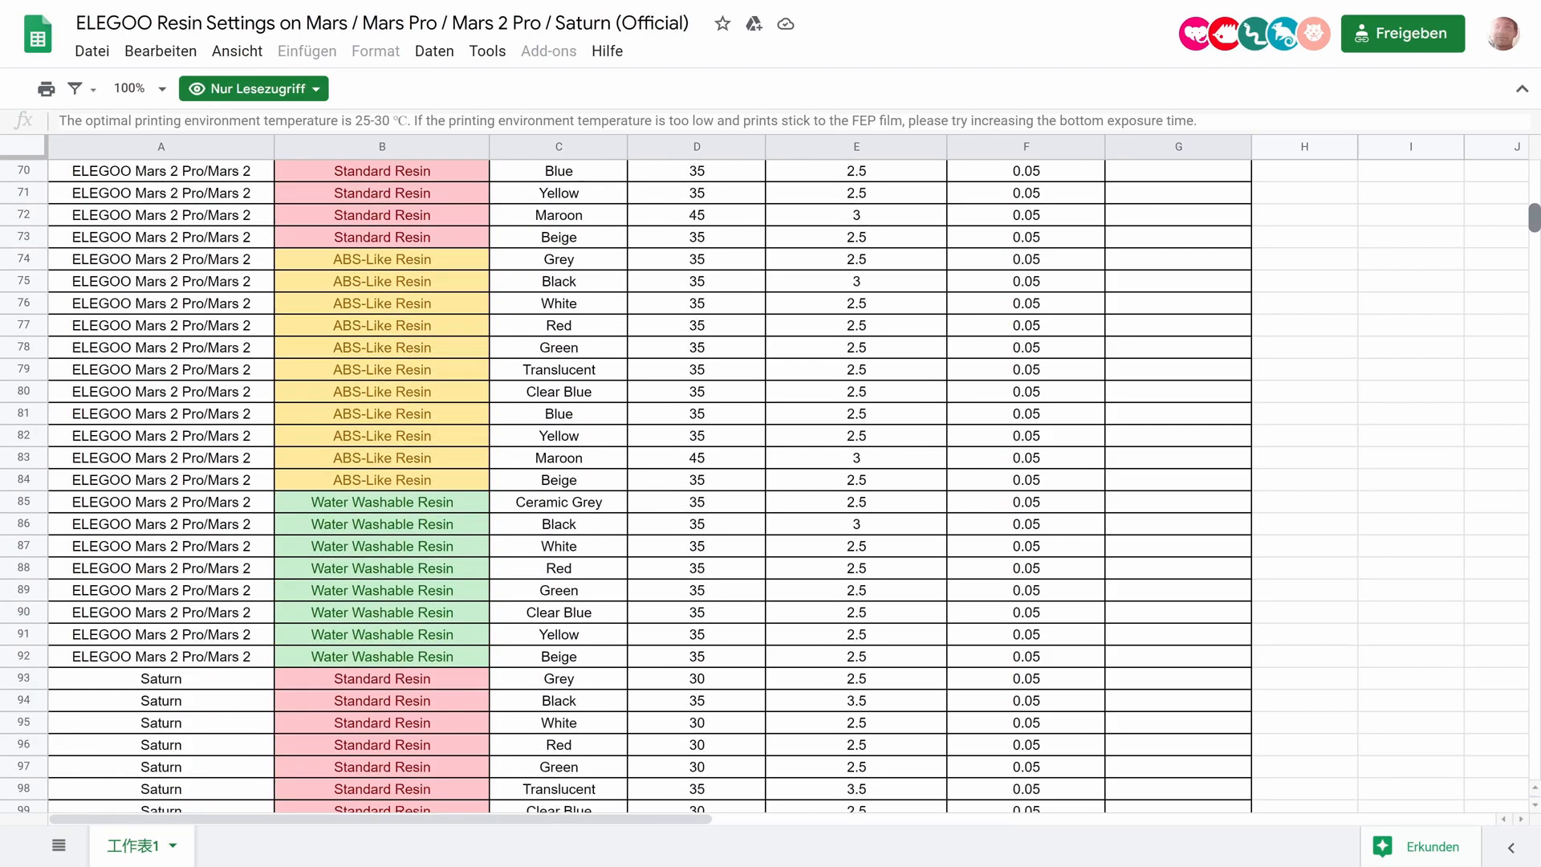